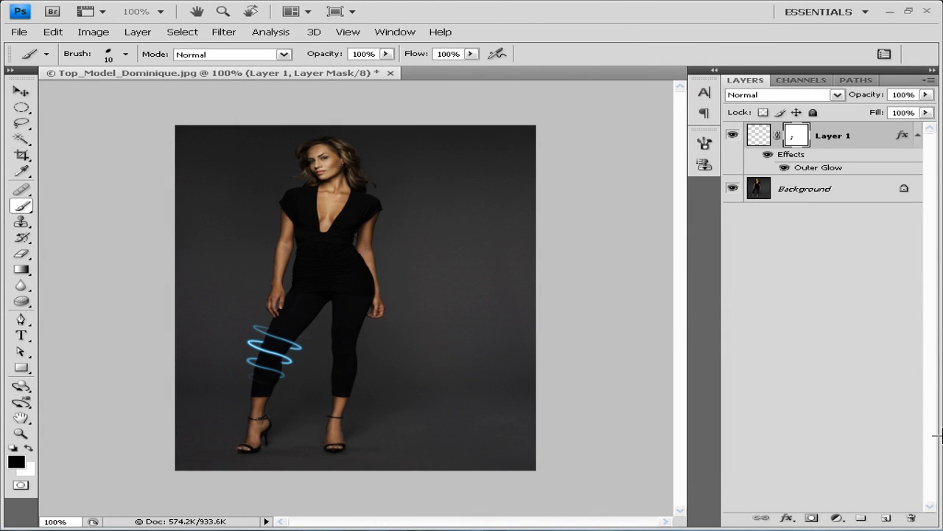
mouse_move(926, 401)
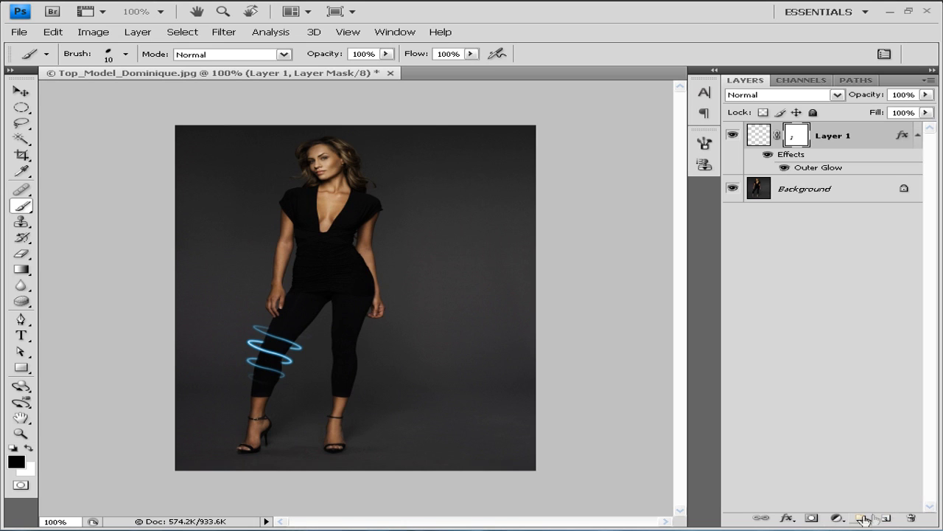
Step: Create an empty Layer 2 above the rings and set the foreground colour to white (#ffffff)
left_click(862, 519)
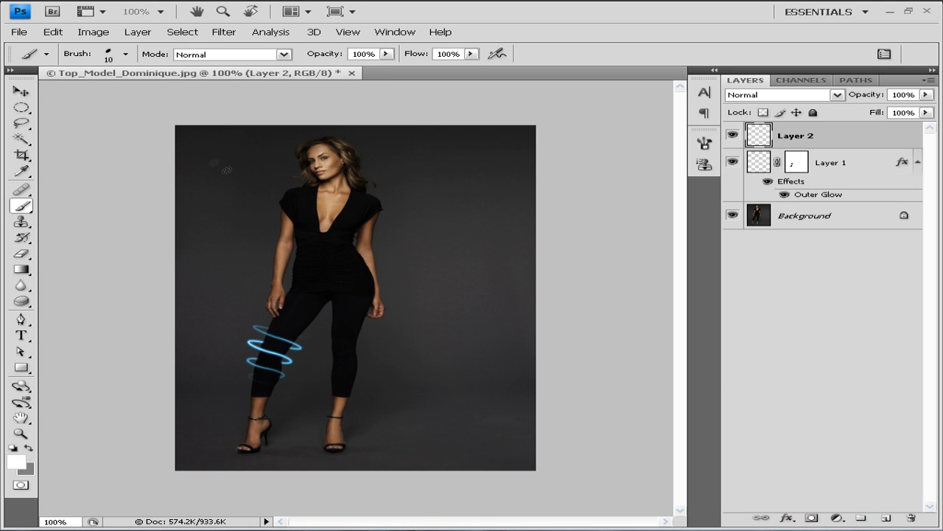
mouse_move(123, 286)
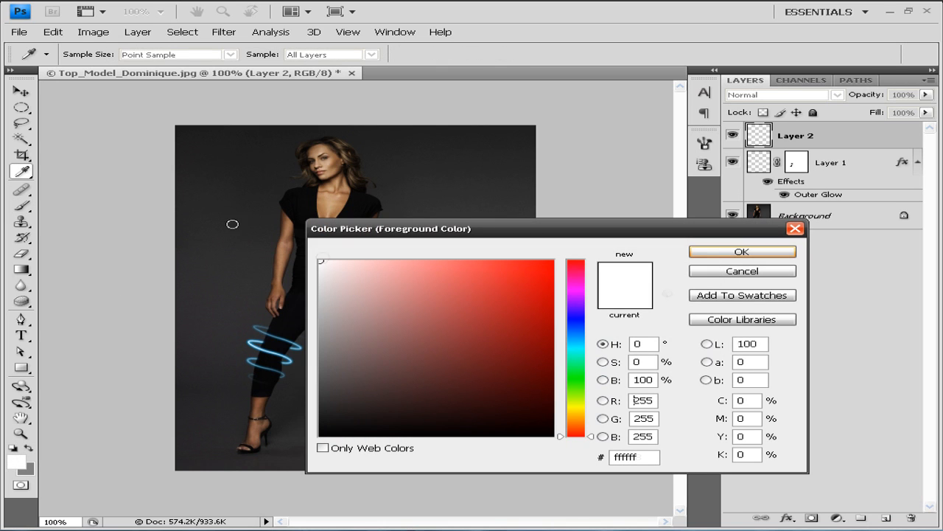
left_click(743, 250)
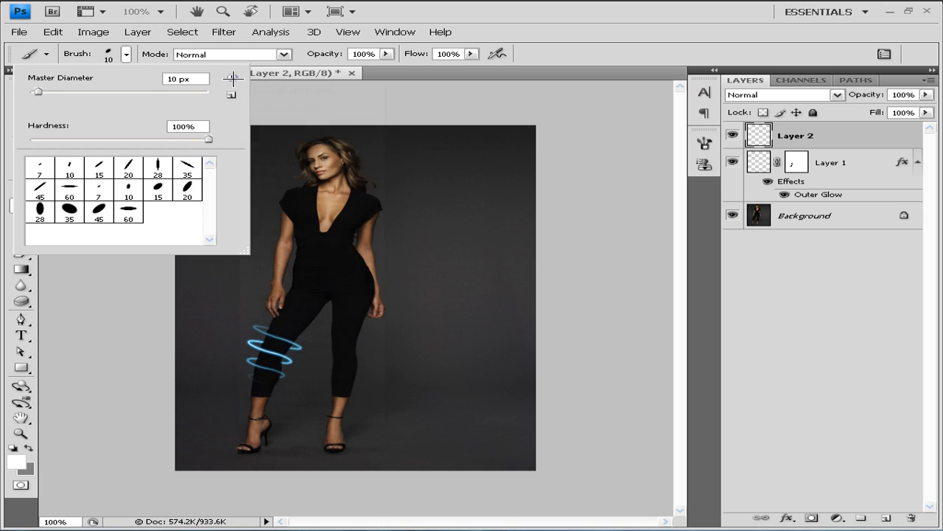
Step: Replace the brush presets with the Calligraphic Brushes set and choose a flat 3 px tip
left_click(231, 80)
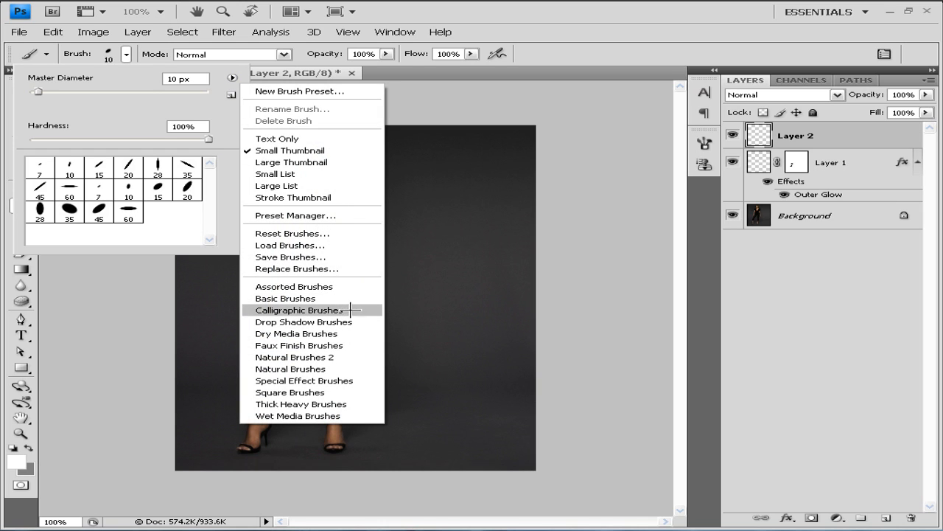
left_click(301, 309)
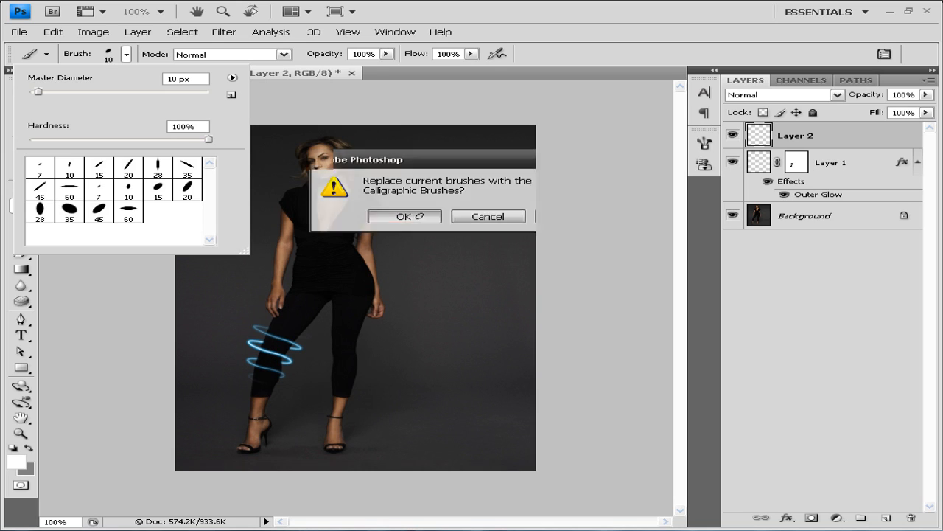
left_click(404, 215)
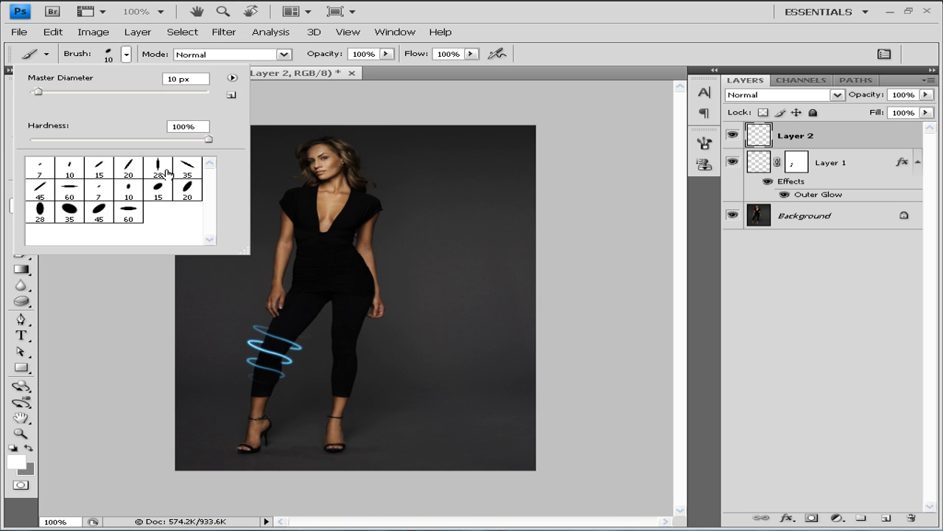
mouse_move(177, 174)
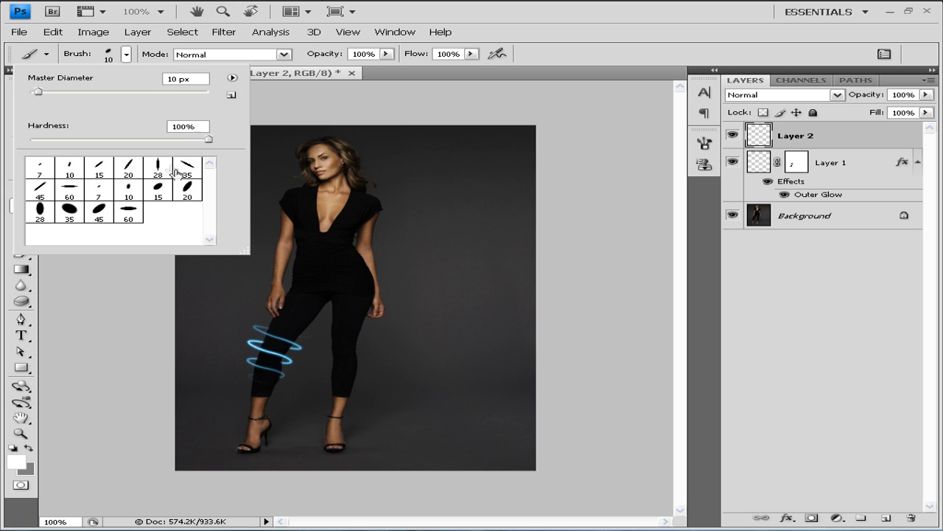
left_click(157, 165)
type("3")
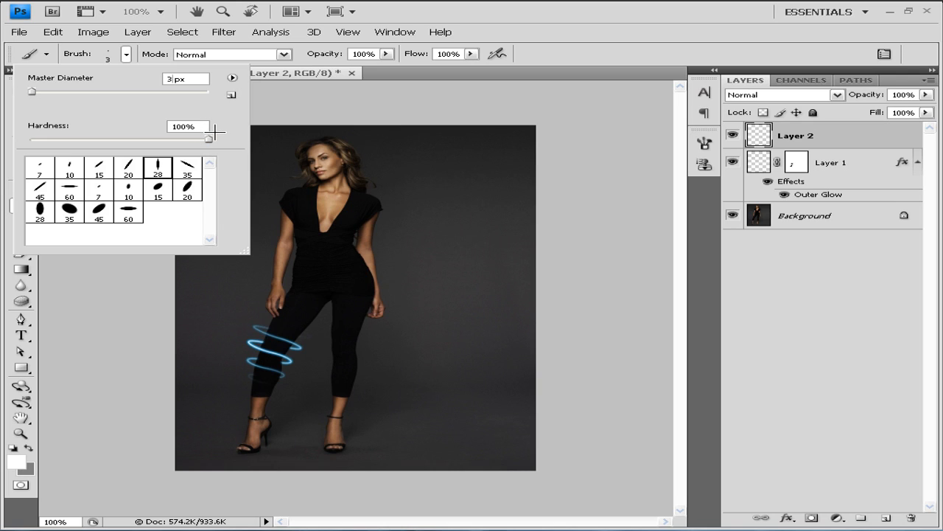
mouse_move(244, 140)
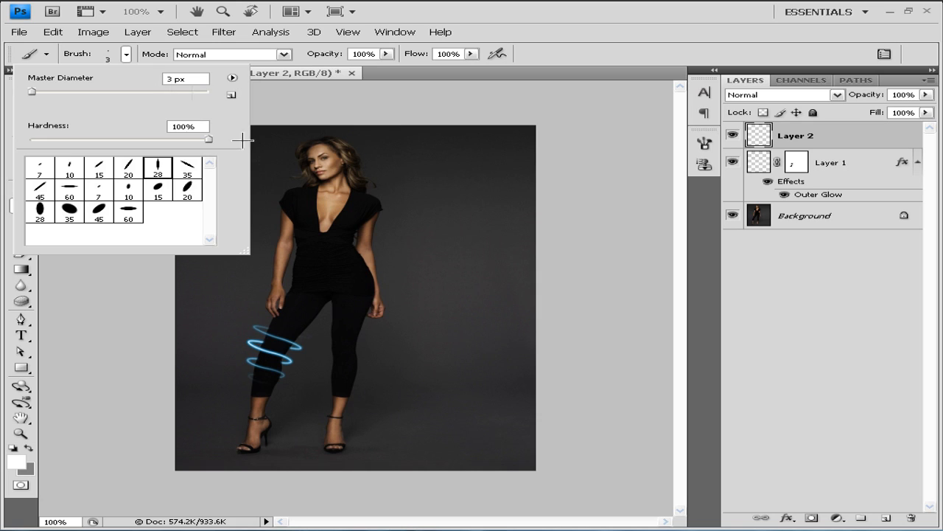
mouse_move(294, 155)
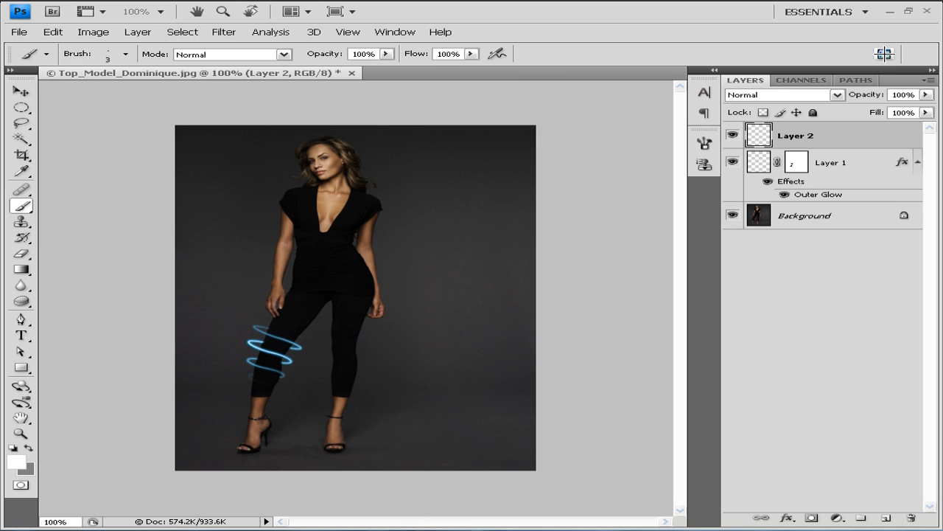
mouse_move(885, 53)
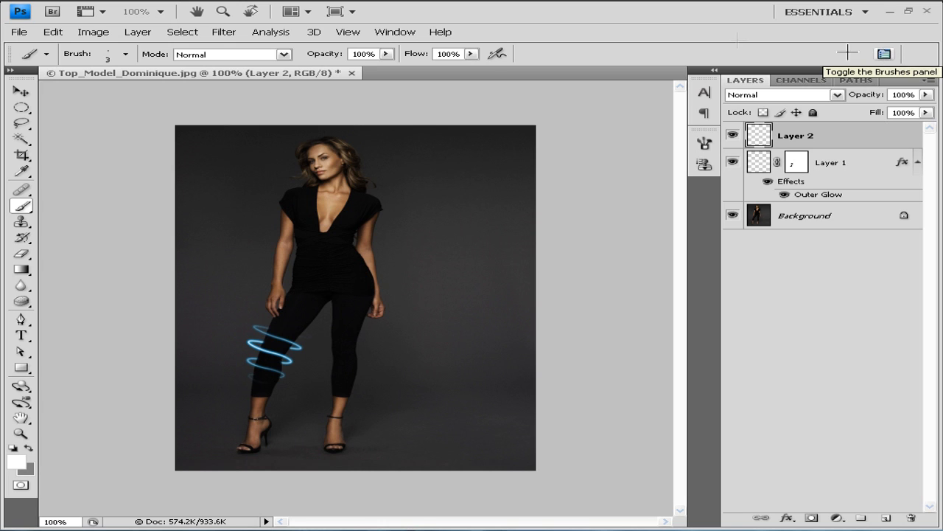
Step: Enable Shape Dynamics in the Brushes panel with Size Jitter controlled by Pen Pressure
left_click(395, 32)
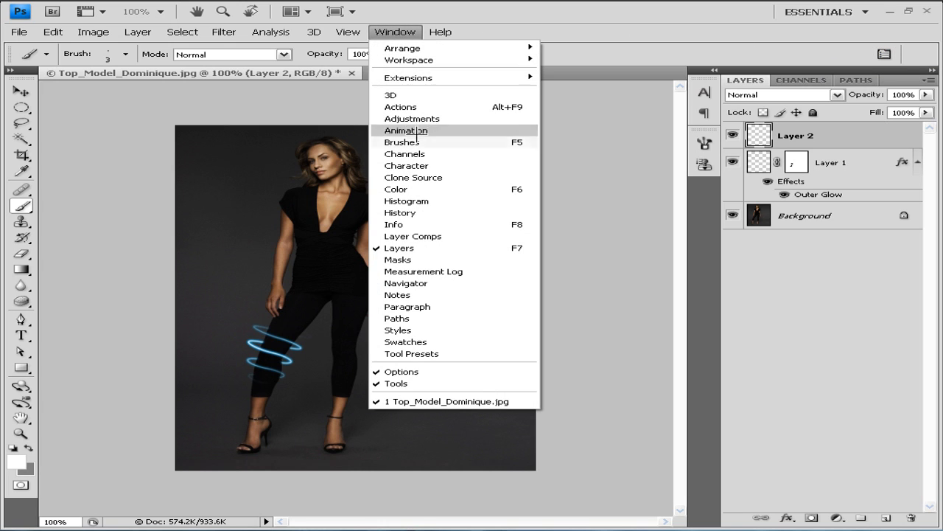
left_click(401, 142)
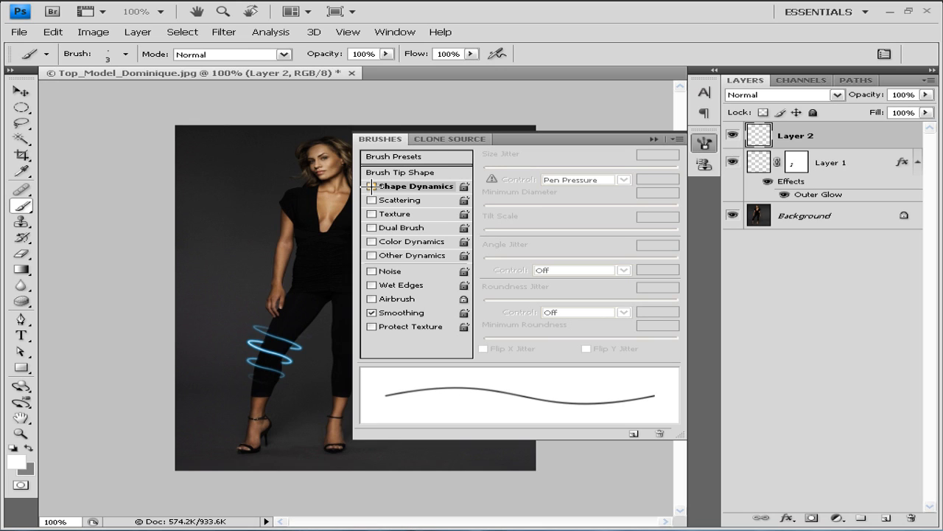
mouse_move(371, 186)
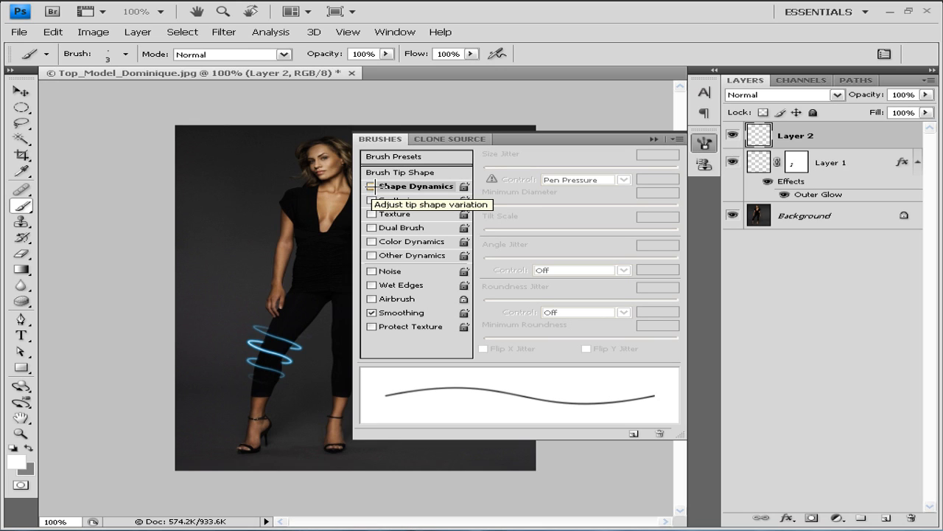
left_click(416, 185)
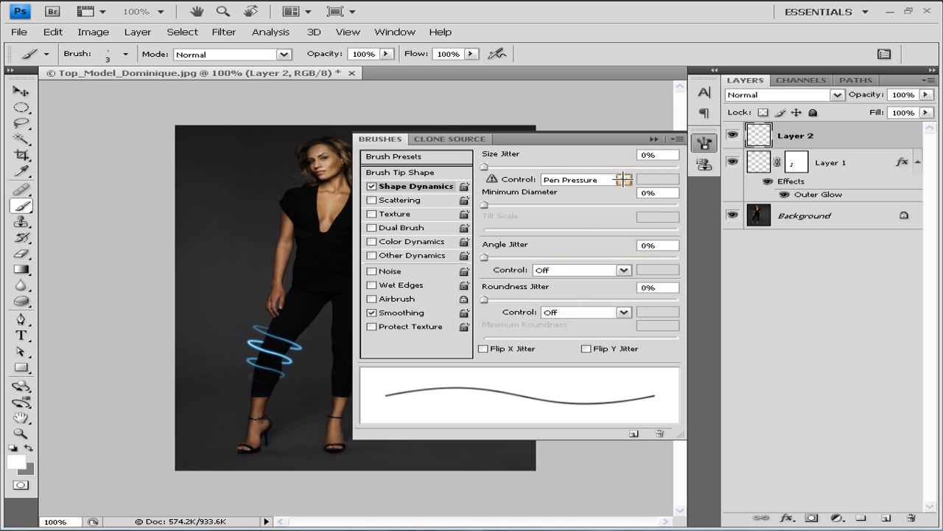
left_click(624, 179)
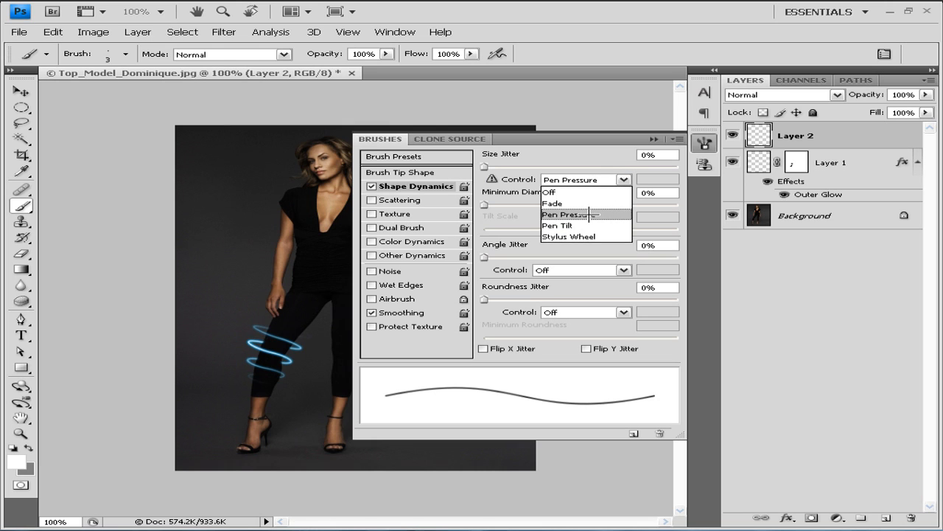
left_click(564, 214)
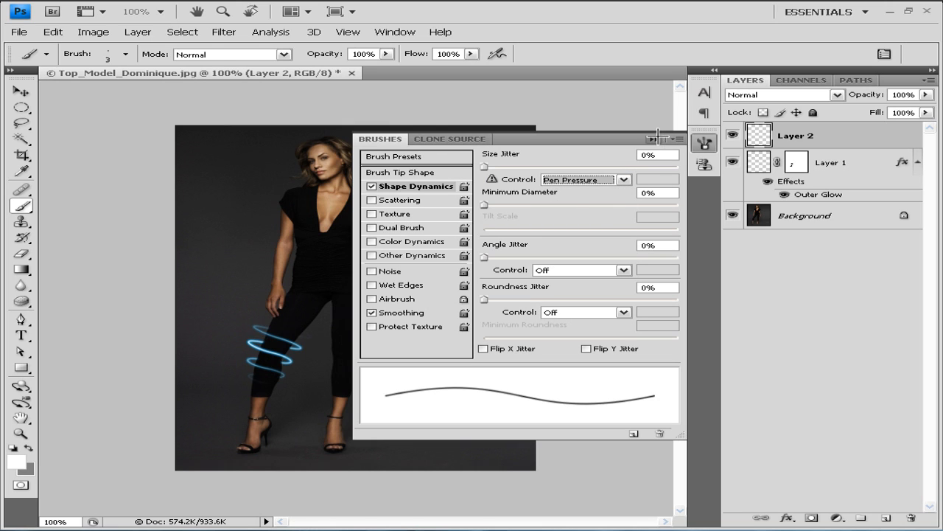
left_click(660, 138)
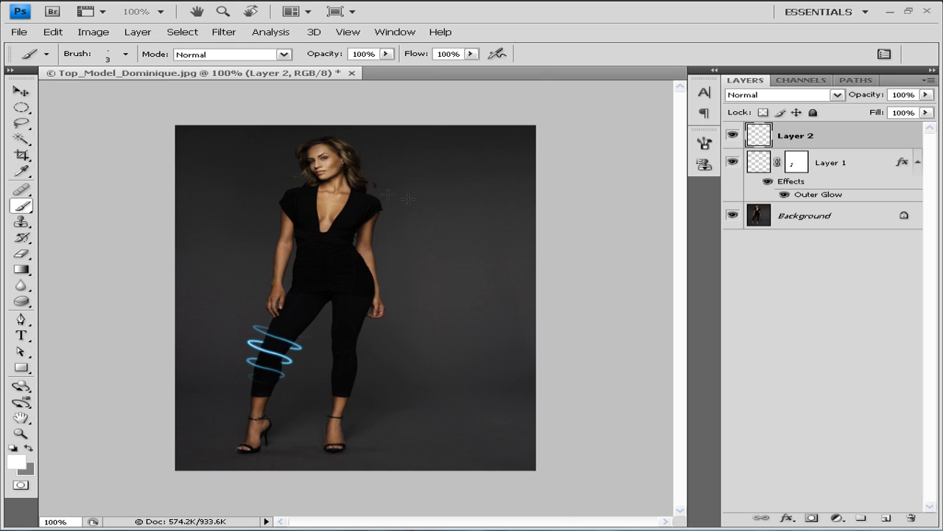
mouse_move(47, 316)
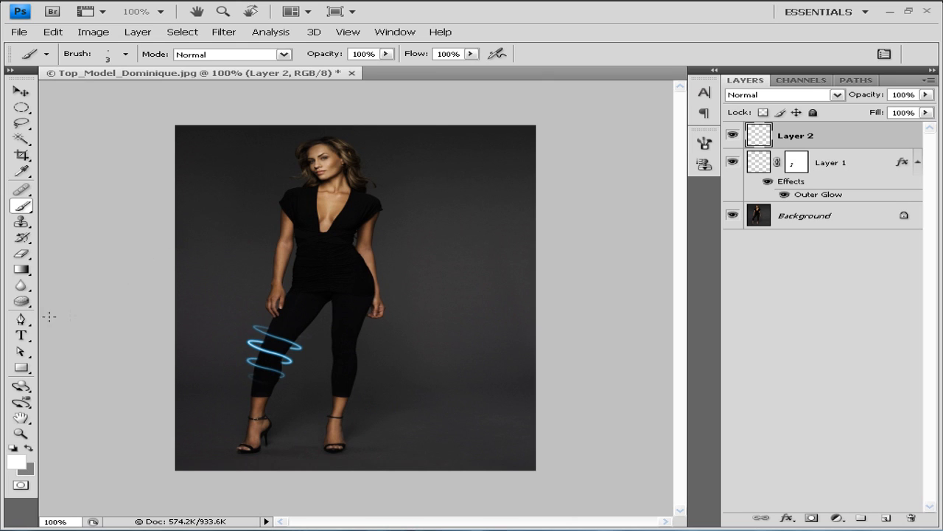
Step: Draw a multi-loop Pen Tool work path spiralling around the model's other leg
left_click(21, 319)
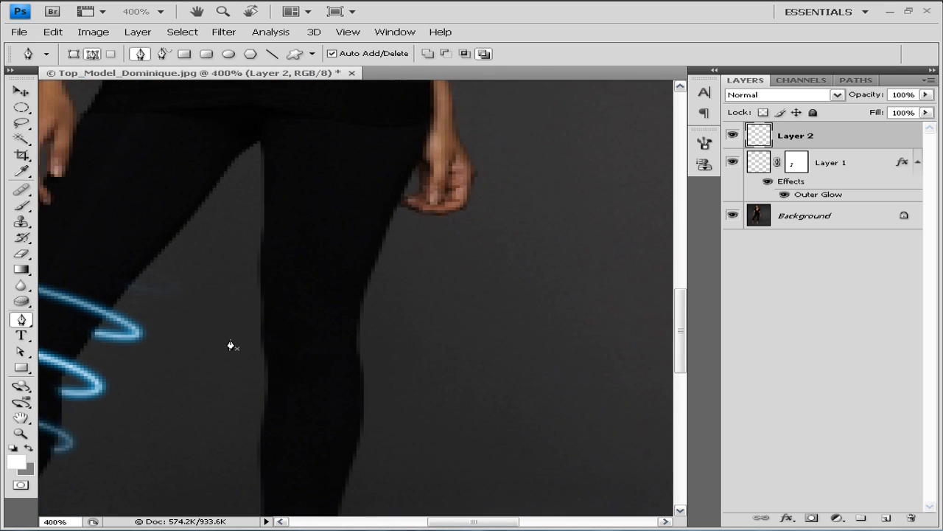
mouse_move(322, 237)
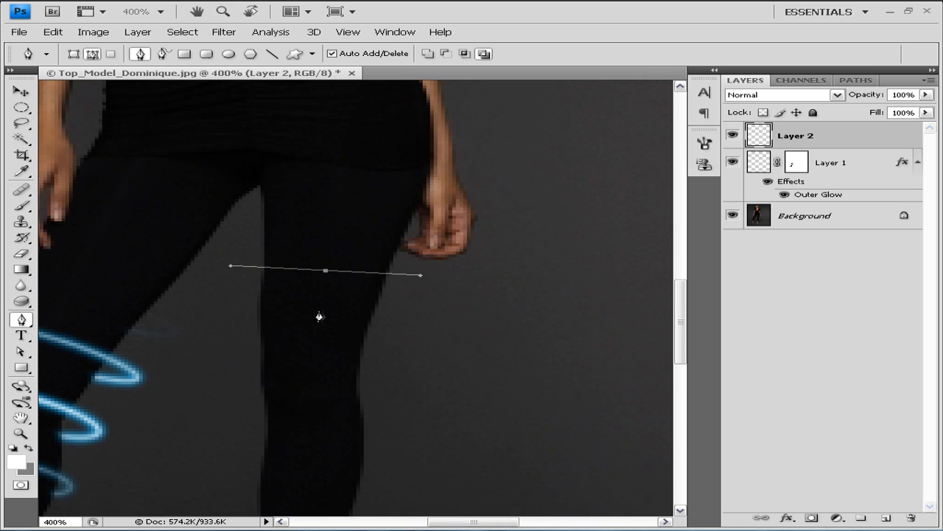
left_click_drag(319, 313, 333, 331)
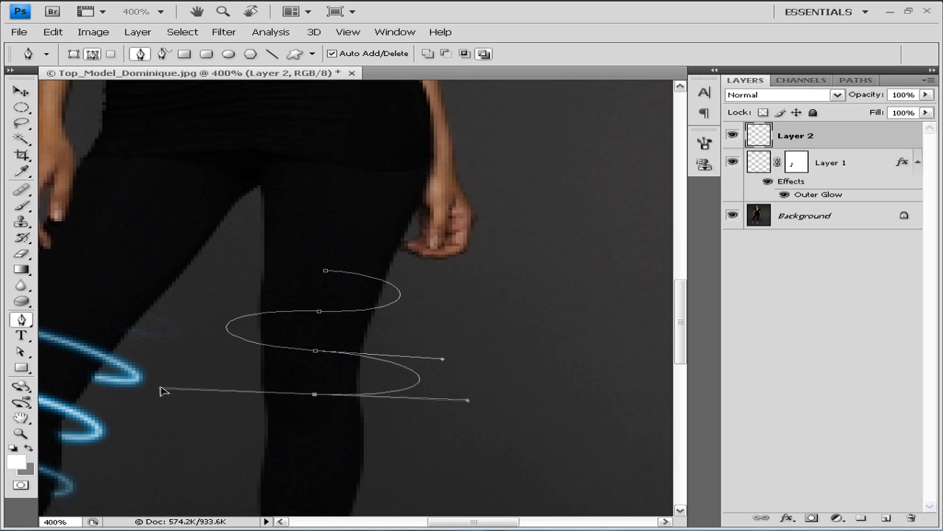
scroll("down", 3)
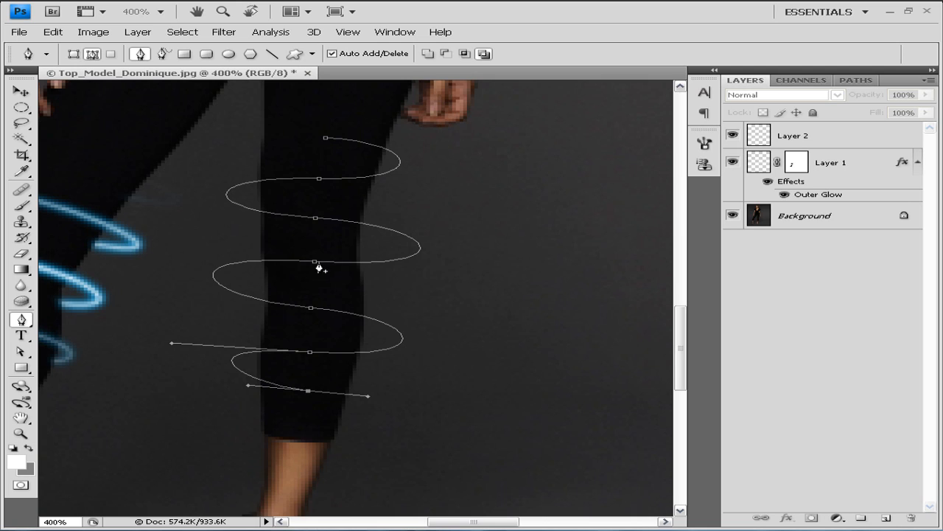
Step: Stroke the spiral path on Layer 2 with the Brush using Simulate Pressure
right_click(317, 266)
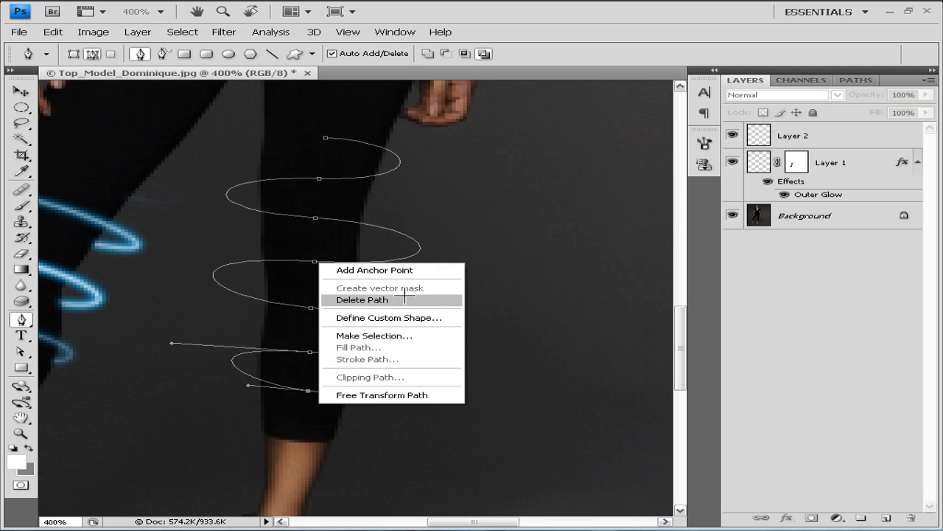
mouse_move(292, 286)
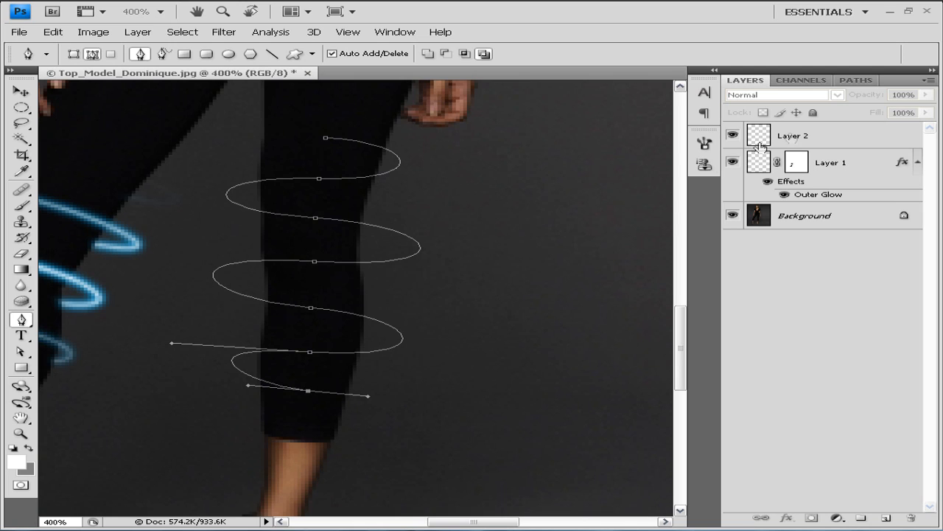
right_click(321, 272)
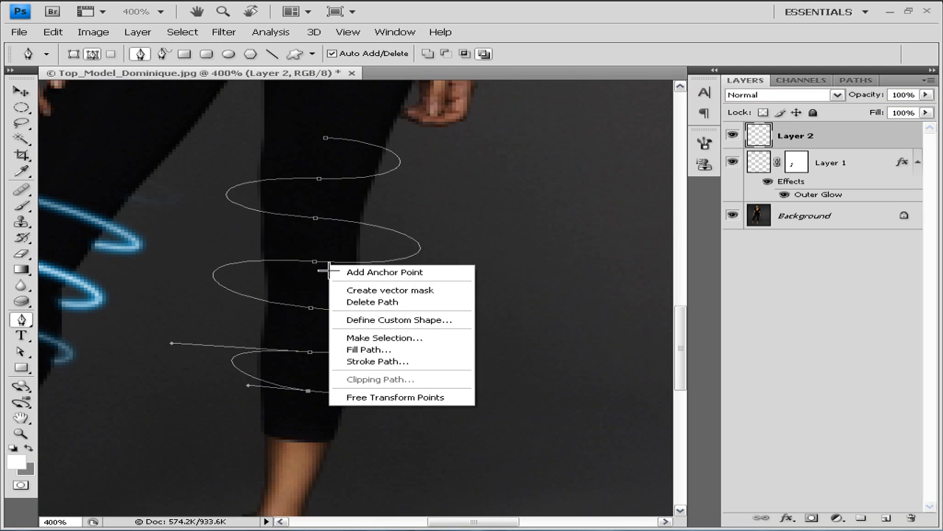
mouse_move(422, 361)
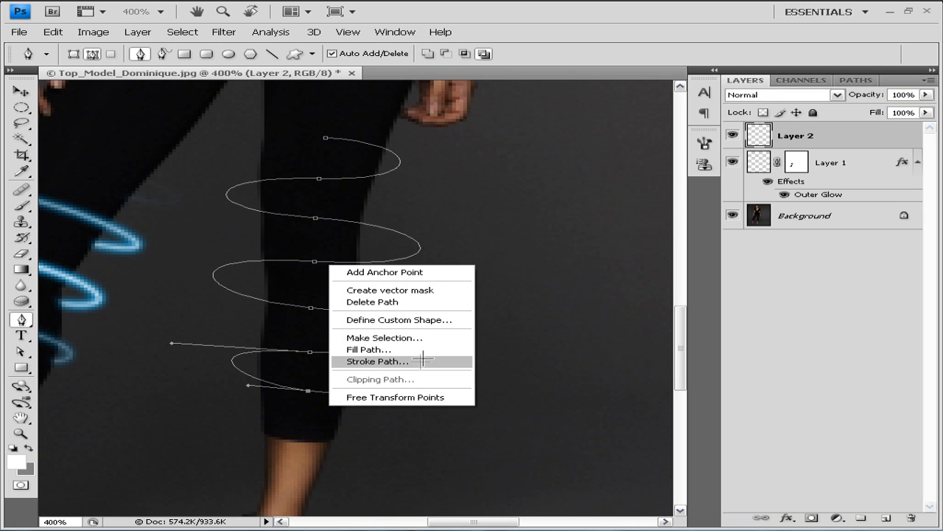
left_click(378, 361)
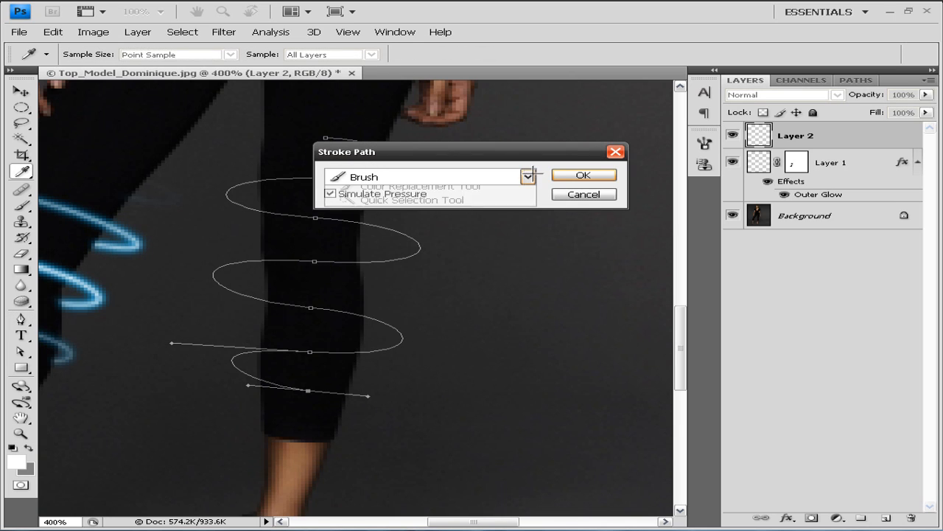
left_click(528, 177)
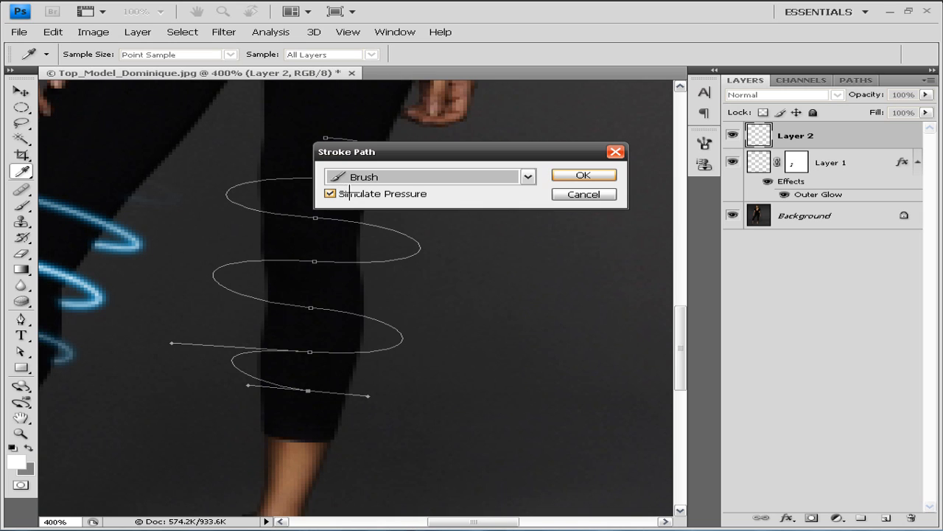
left_click(584, 174)
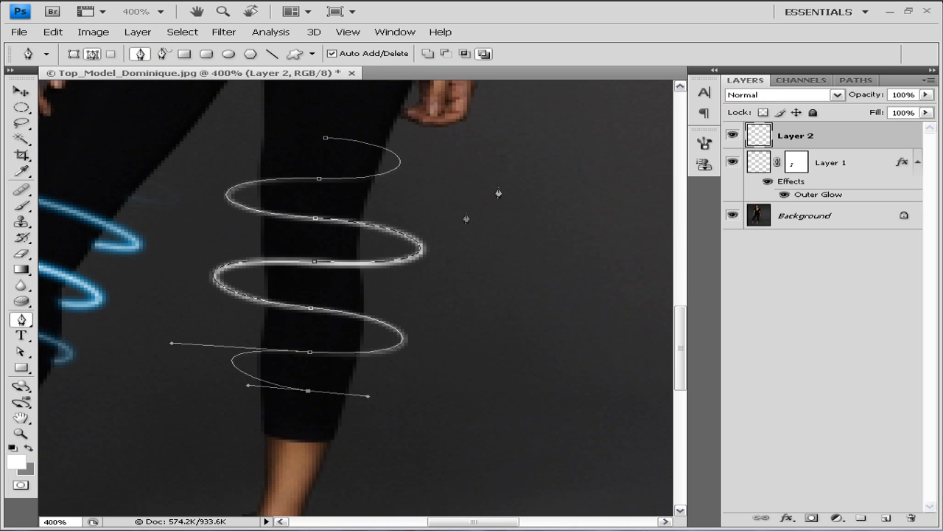
Step: Delete the work path, leaving the thin white painted rings around the leg
right_click(363, 260)
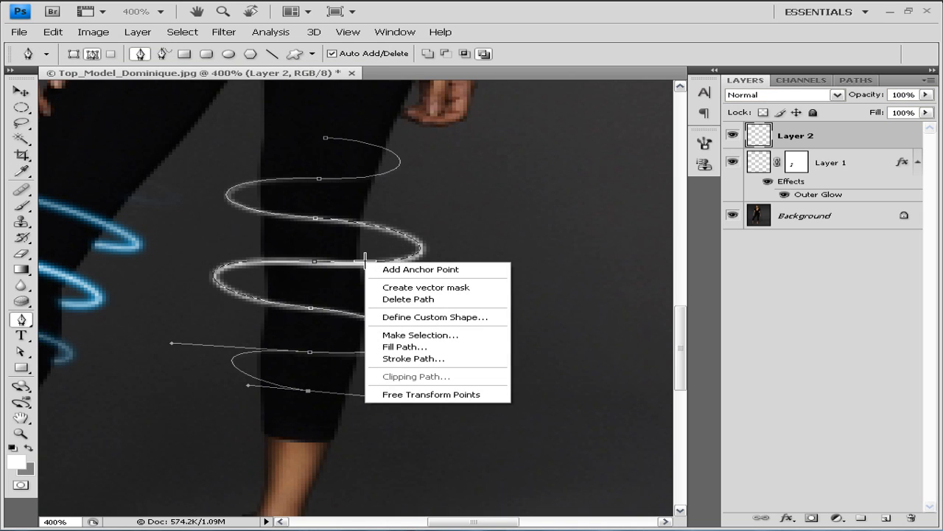
mouse_move(408, 297)
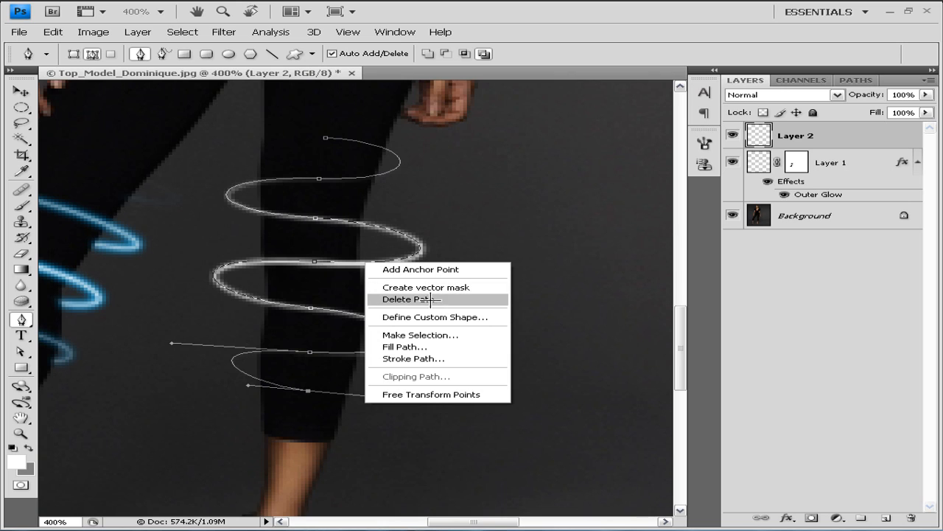
left_click(410, 298)
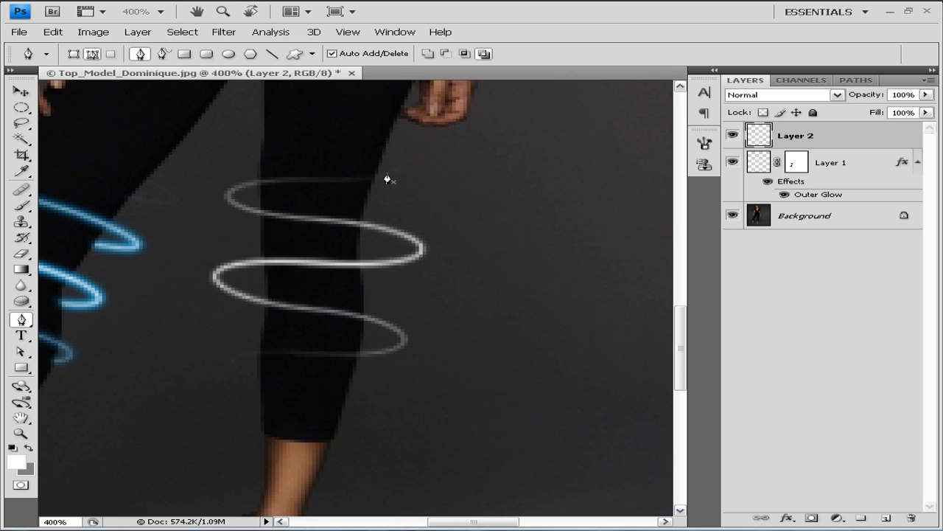
mouse_move(487, 345)
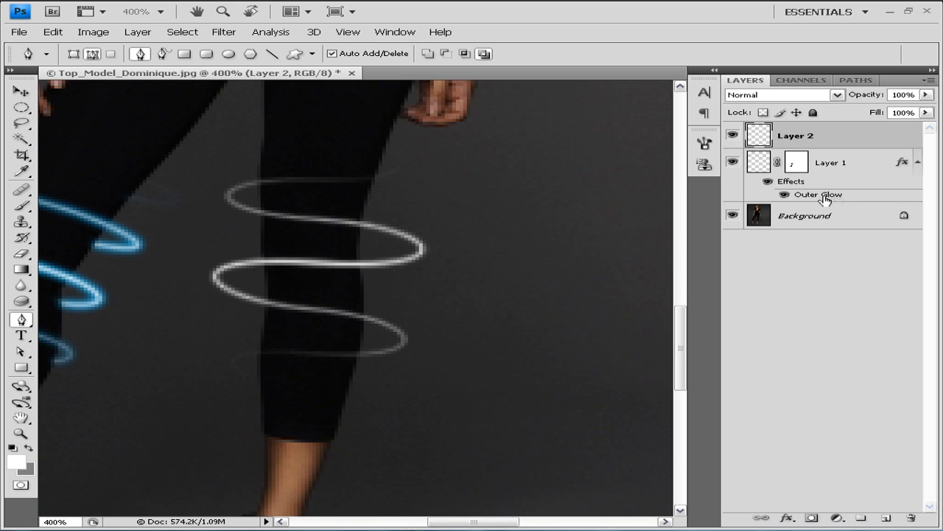
mouse_move(392, 224)
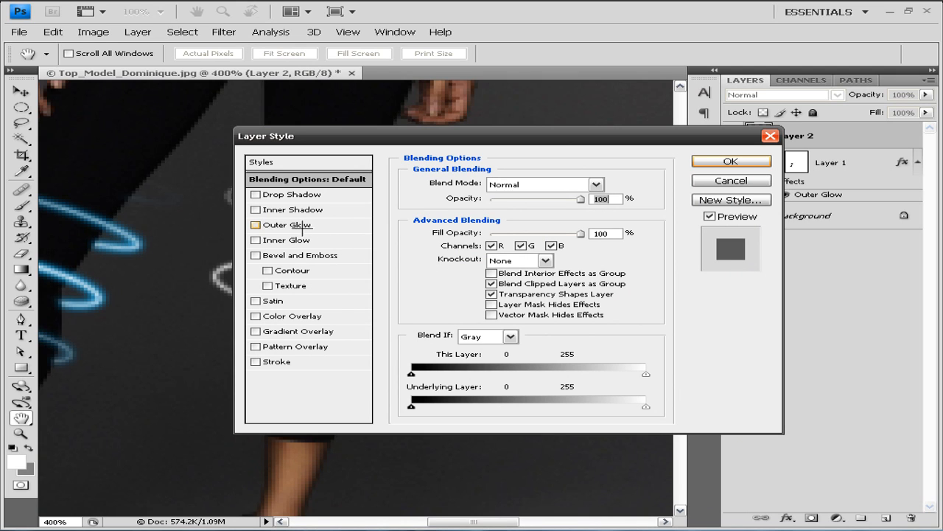
Step: Add an Outer Glow to Layer 2 in Normal blend mode, 100% opacity, red colour, 4 px size
left_click(257, 224)
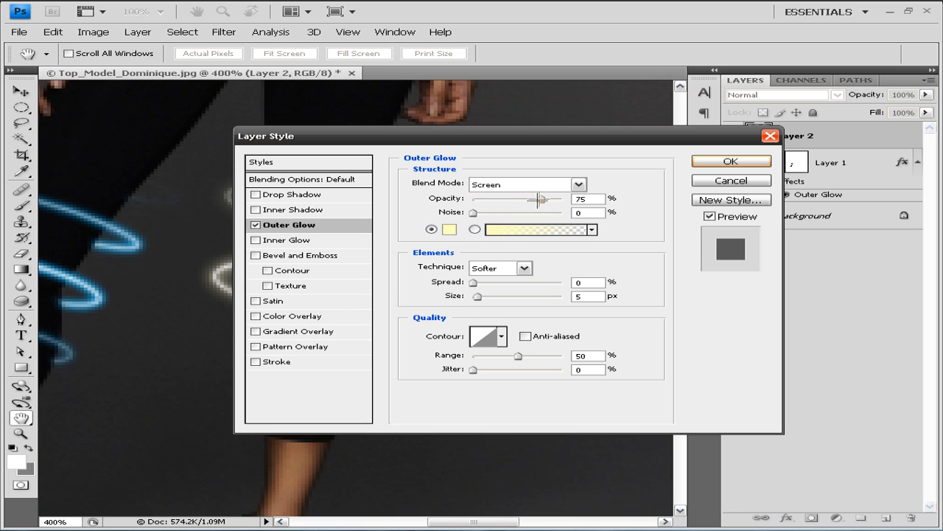
left_click(578, 184)
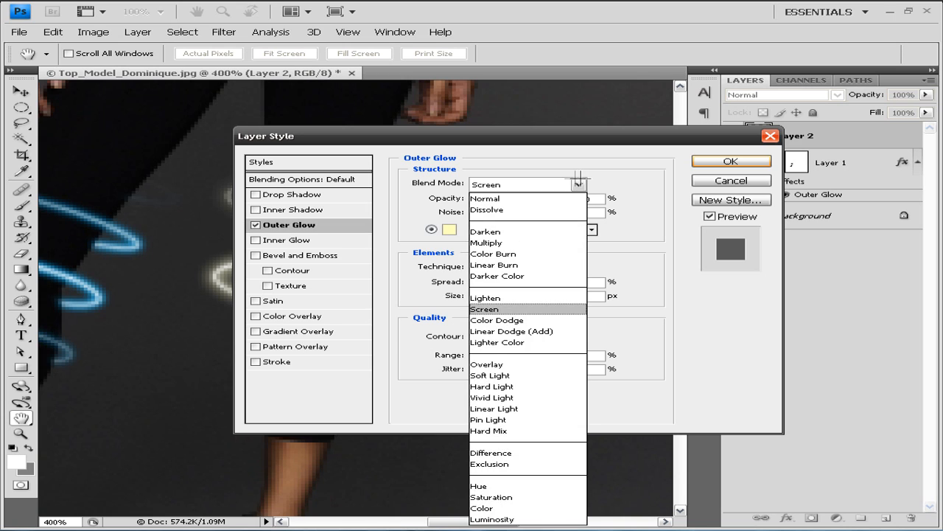
left_click(485, 197)
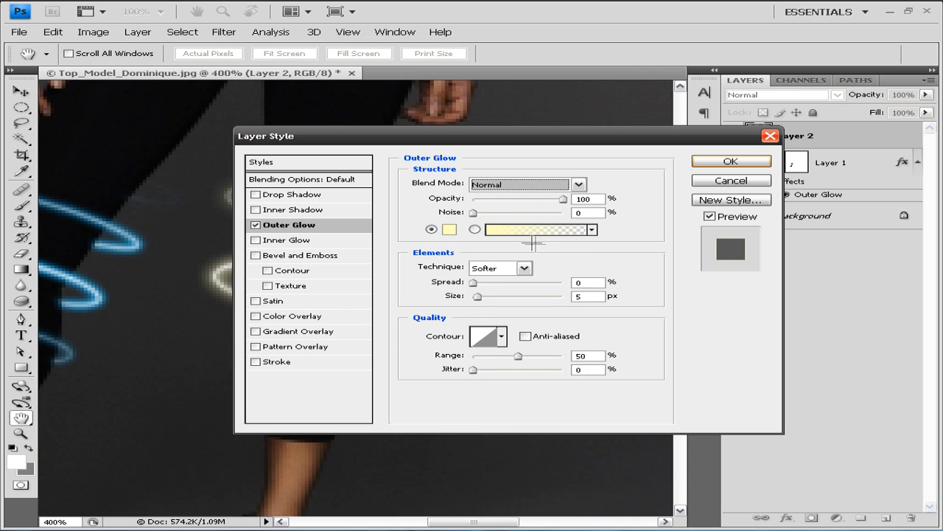
left_click(448, 230)
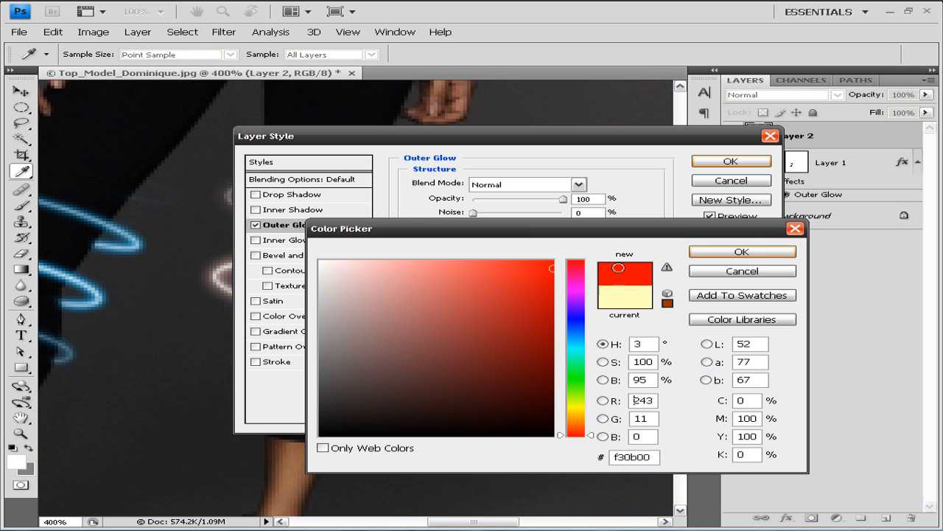
left_click(742, 250)
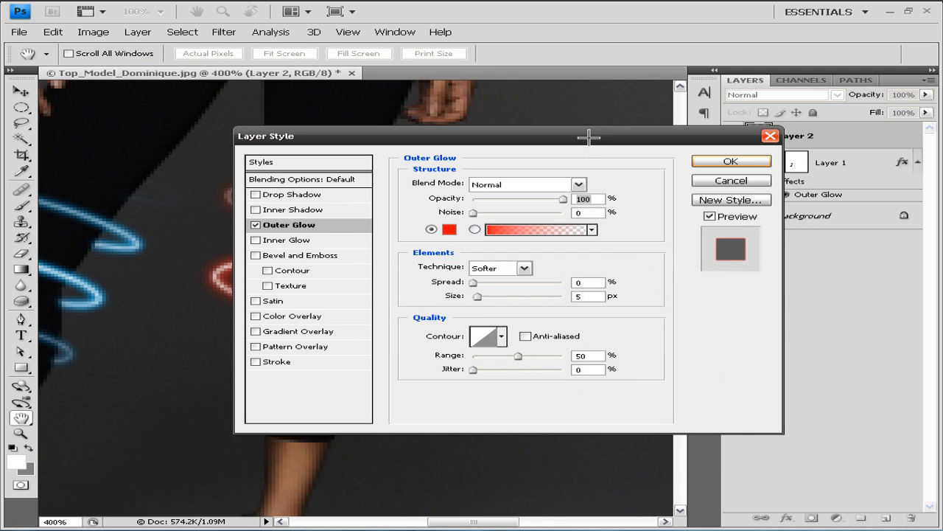
left_click_drag(589, 135, 777, 77)
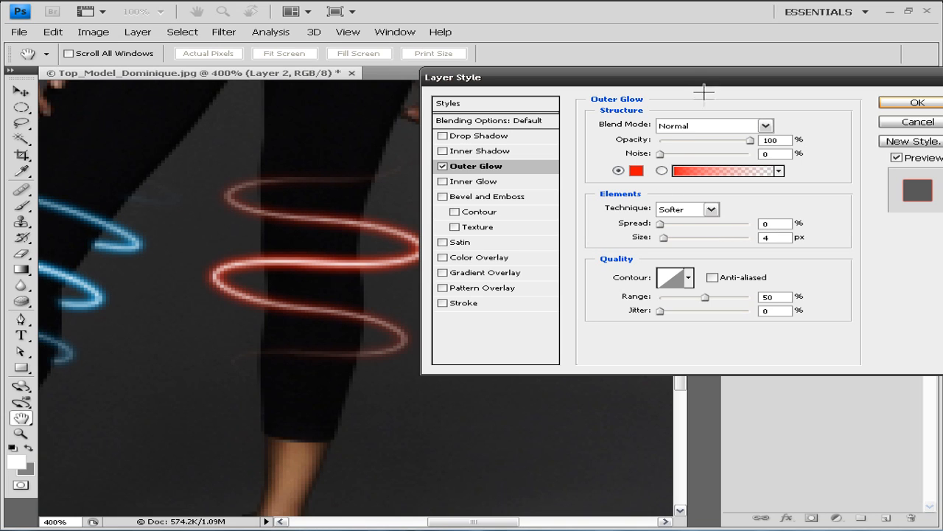
Step: Set the glow to 77% opacity, a rounded contour and 100% range, and apply the style
left_click_drag(751, 138, 733, 139)
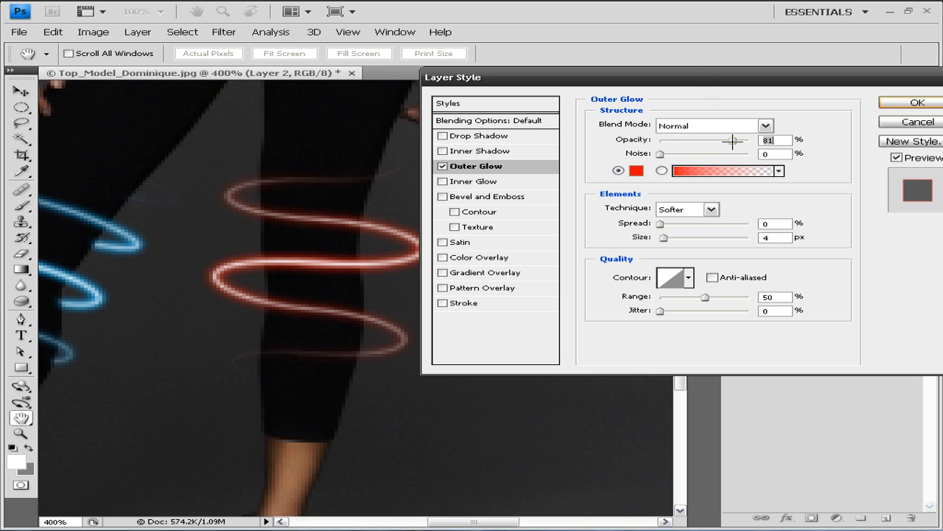
left_click_drag(734, 139, 723, 141)
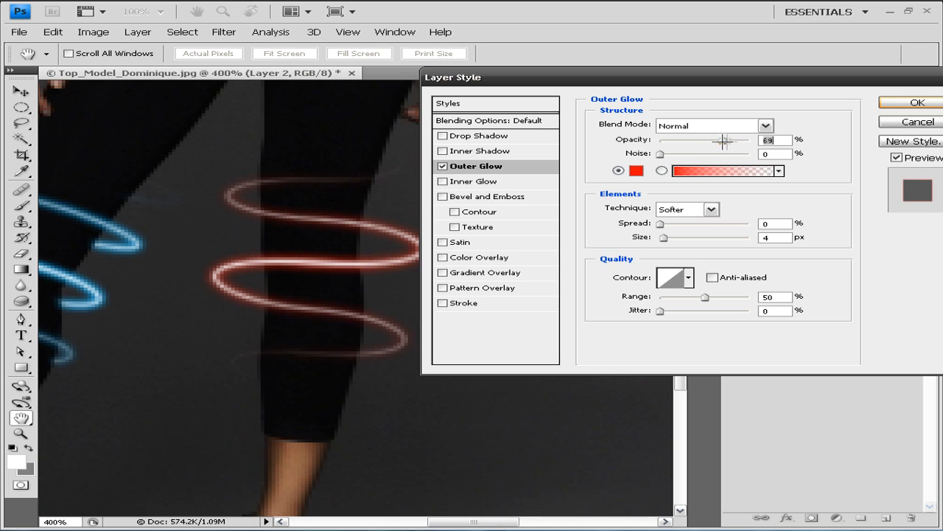
left_click_drag(722, 140, 730, 140)
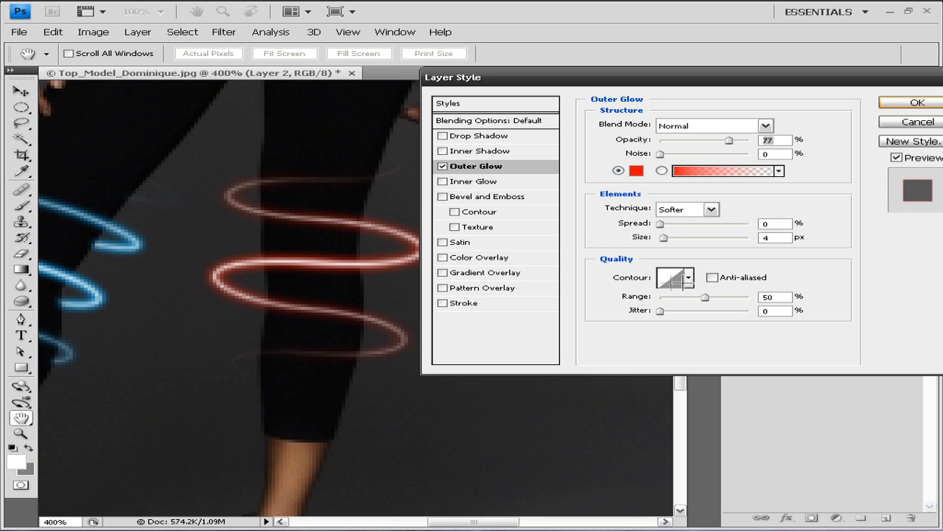
left_click(669, 278)
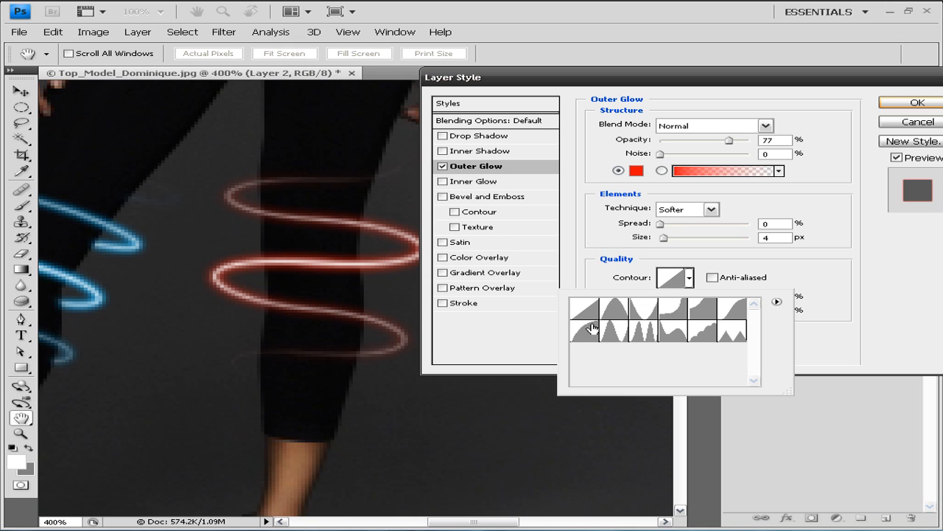
left_click(587, 305)
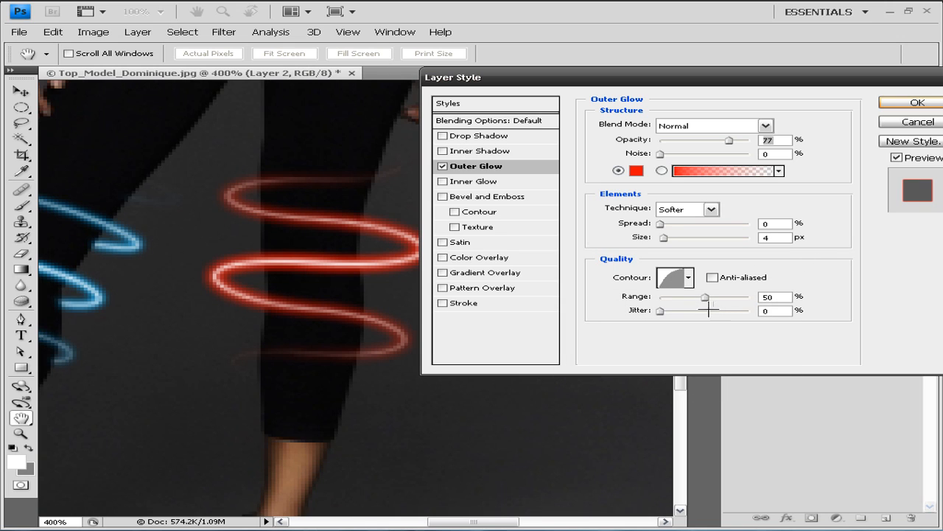
left_click_drag(705, 296, 749, 296)
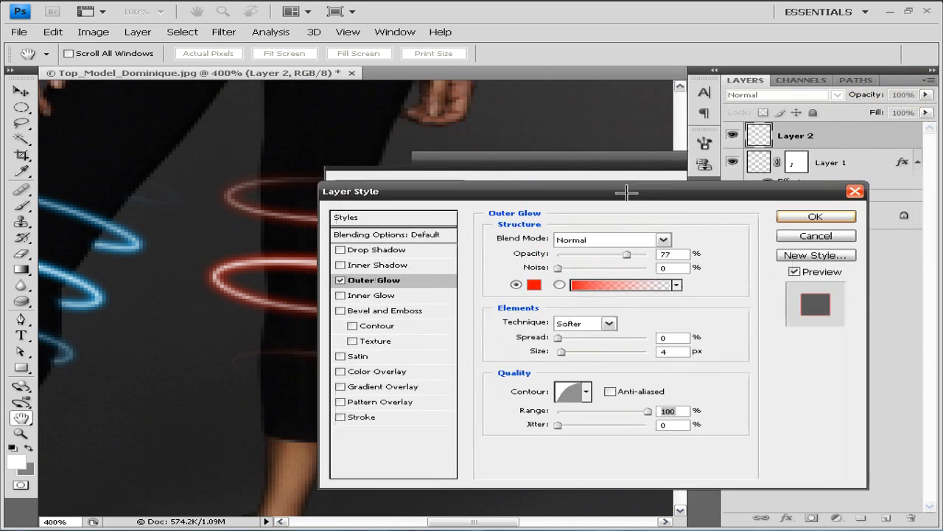
left_click(816, 216)
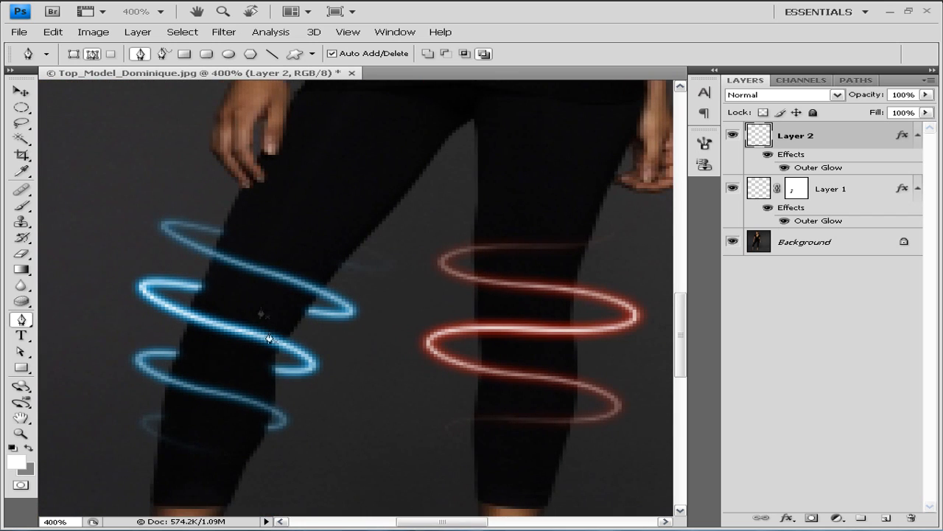
mouse_move(419, 318)
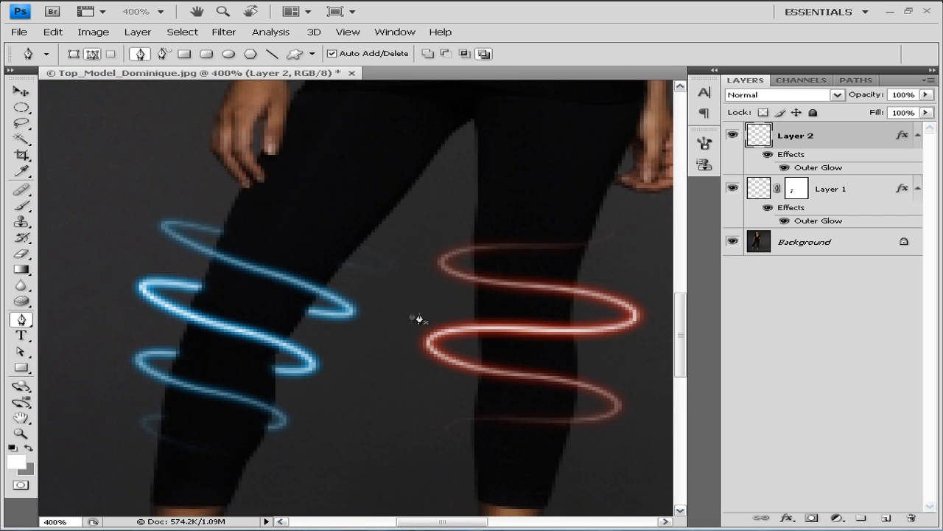
mouse_move(533, 283)
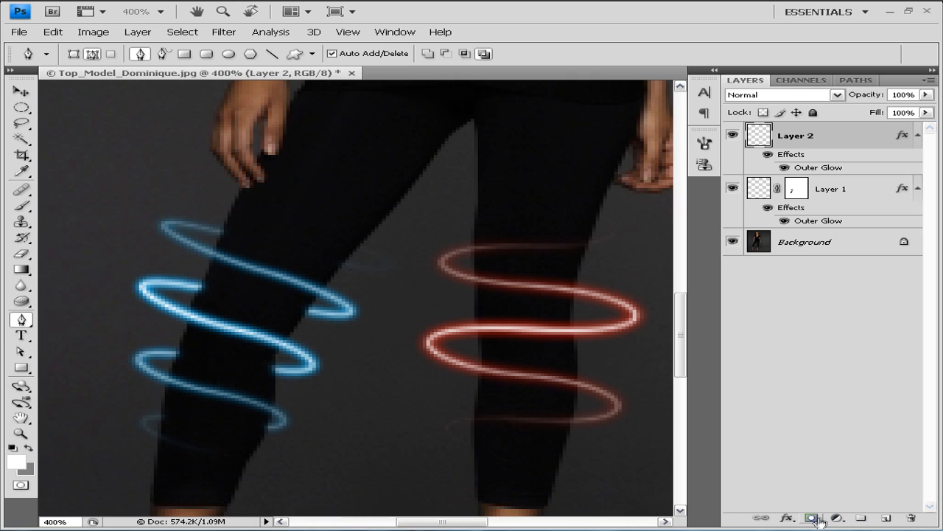
Step: Add a white layer mask to Layer 2, the red rings' layer
left_click(813, 519)
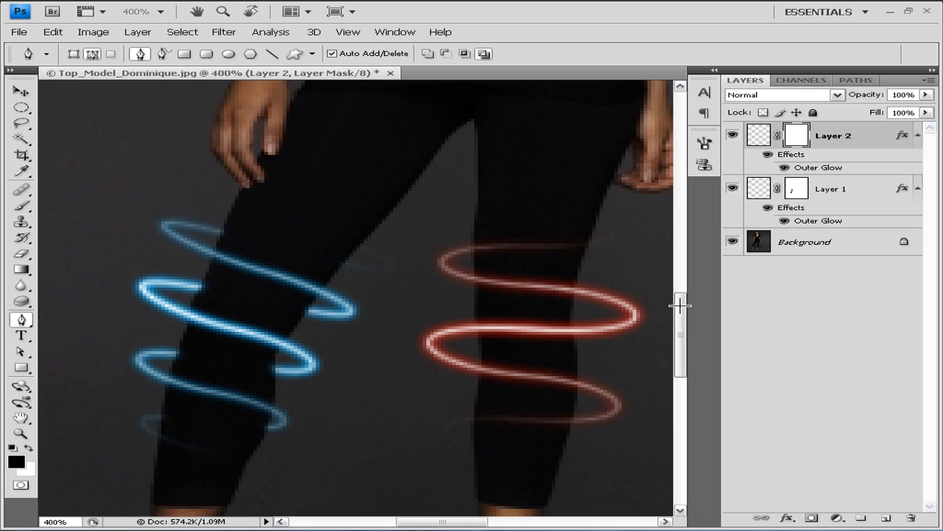
scroll("down", 3)
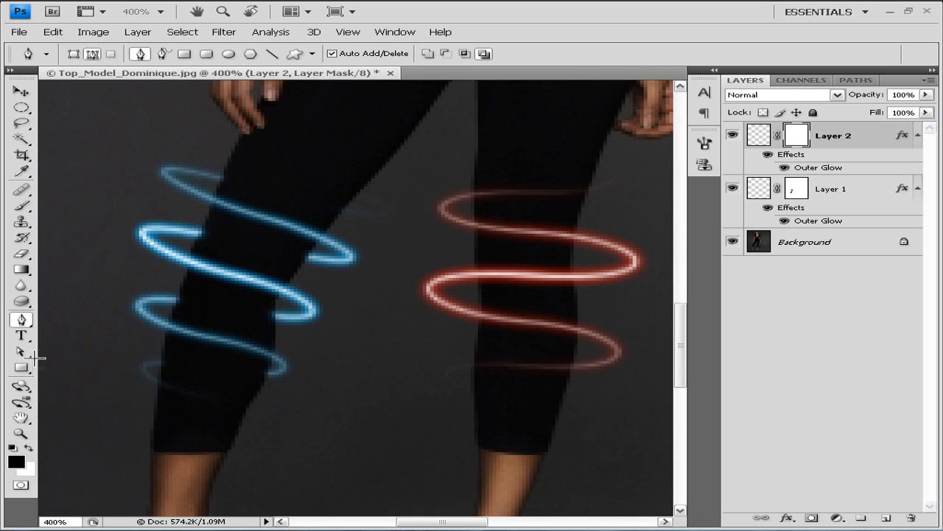
Step: Choose a small 10 px hard brush with black foreground for painting on the Layer 2 mask
left_click(21, 205)
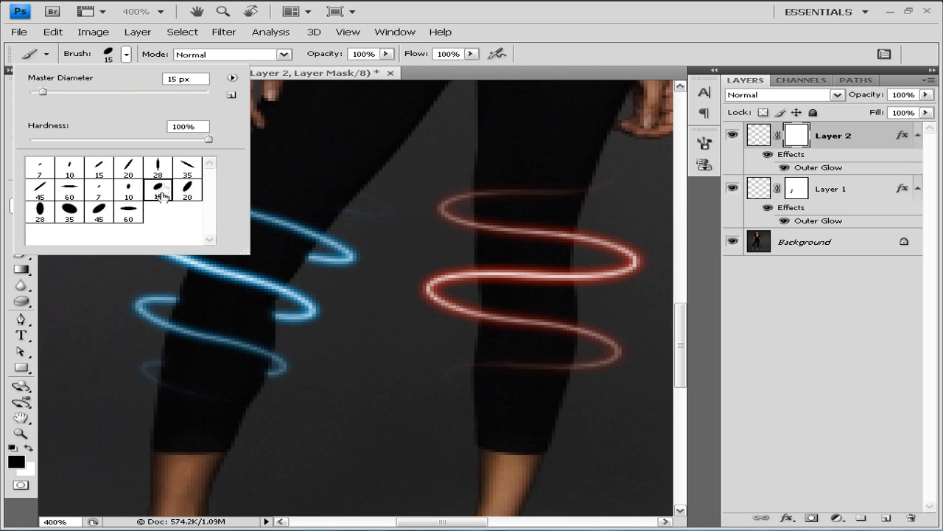
left_click(183, 79)
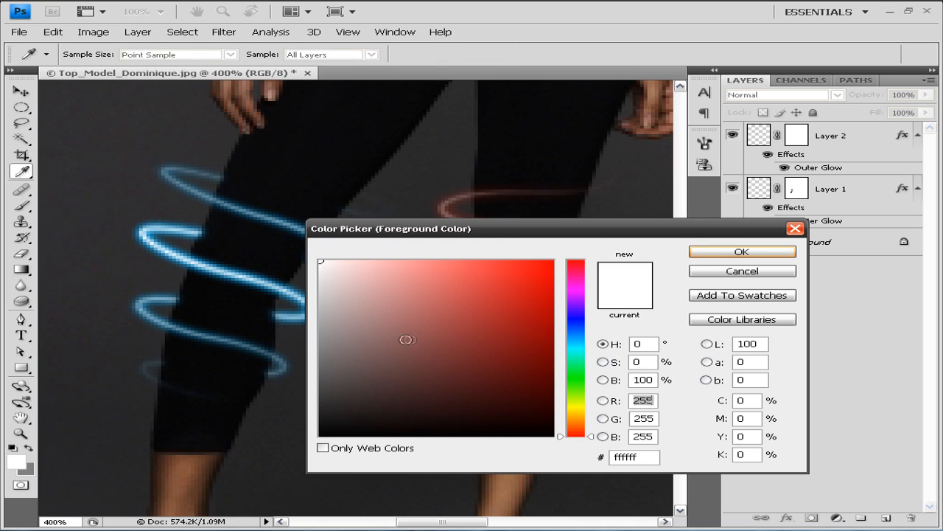
left_click(741, 251)
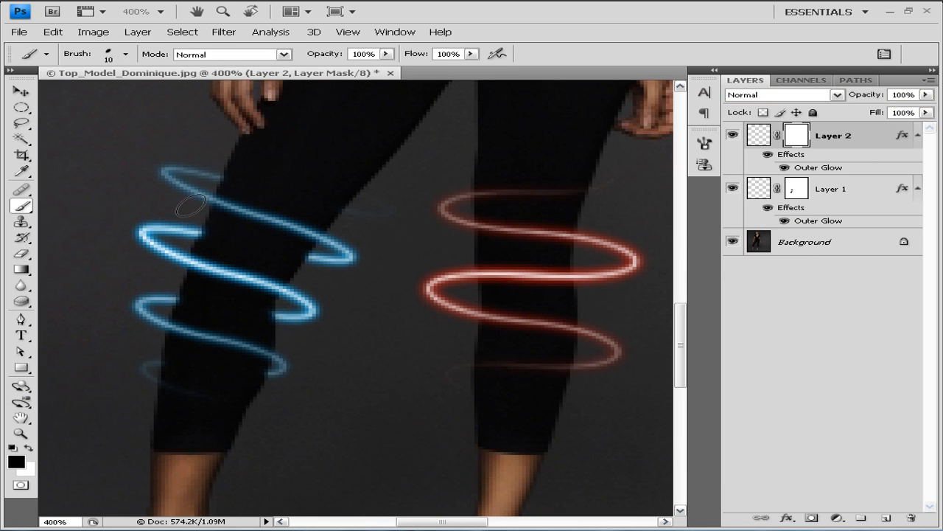
mouse_move(538, 227)
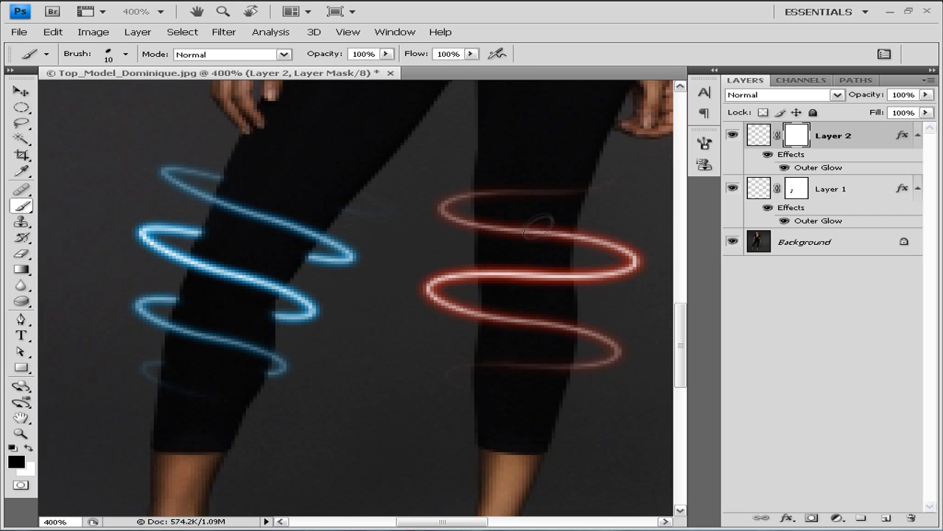
mouse_move(494, 190)
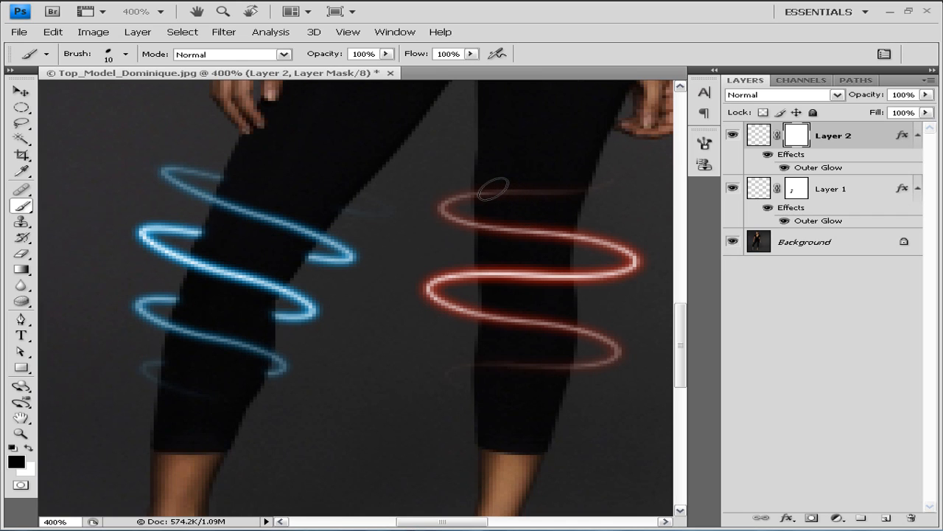
mouse_move(560, 190)
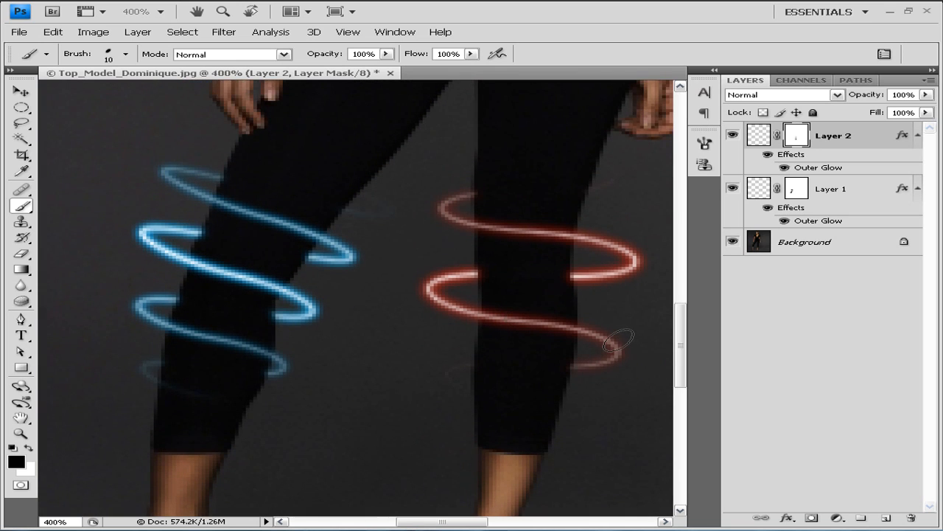
Step: Fit the whole image on screen to show both sets of glowing rings around the legs
key("ctrl+0")
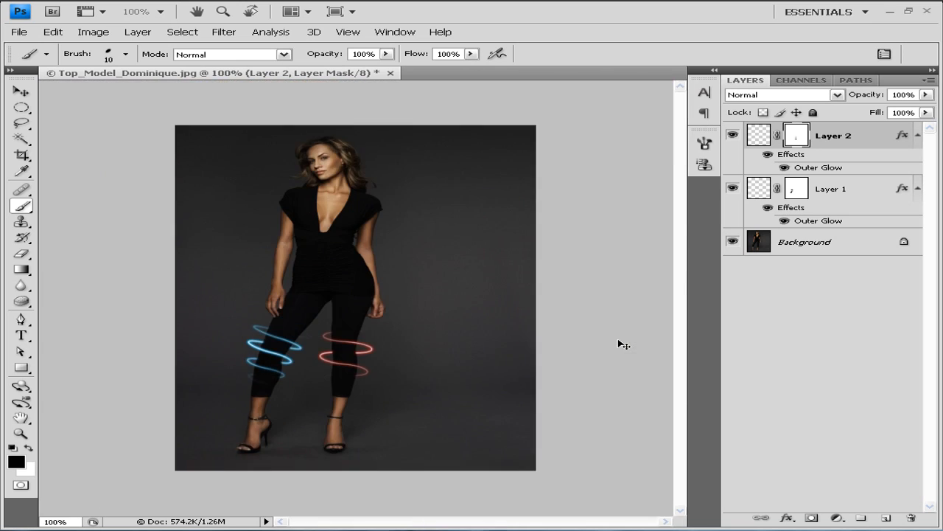
mouse_move(420, 437)
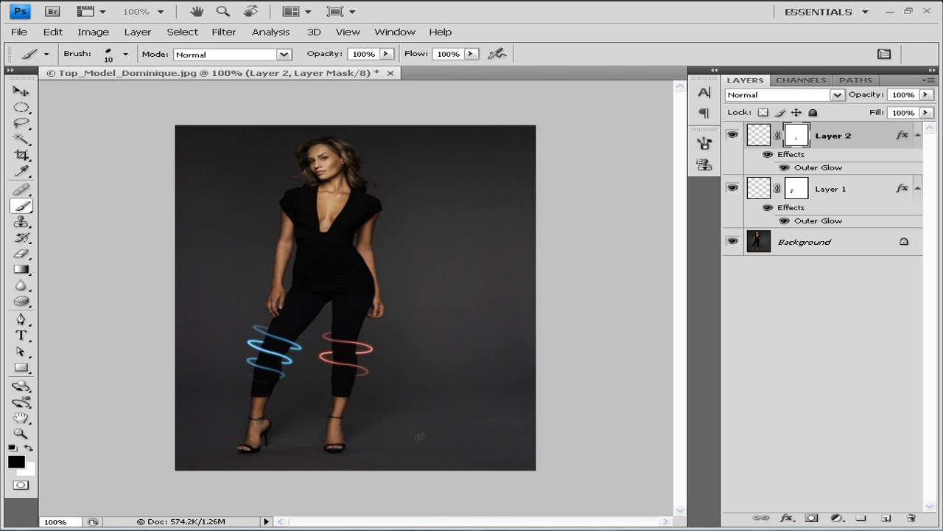
mouse_move(390, 362)
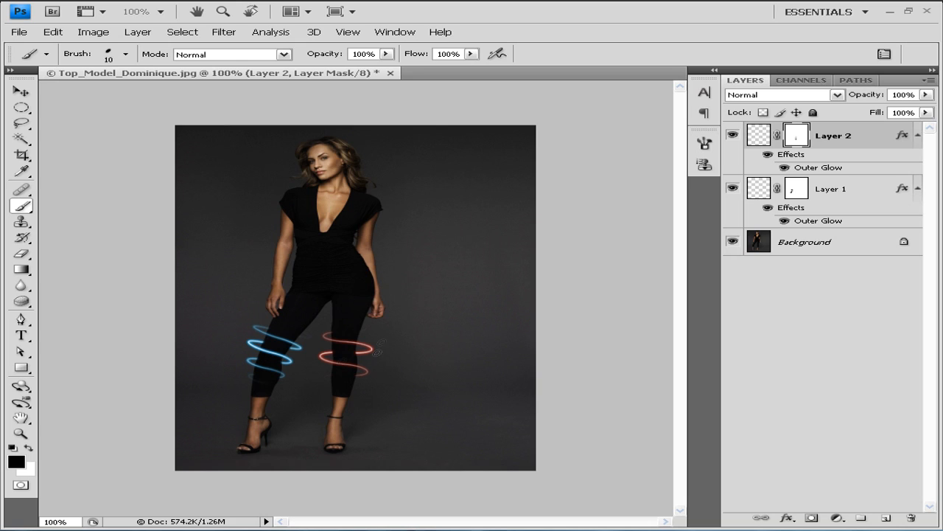
mouse_move(375, 337)
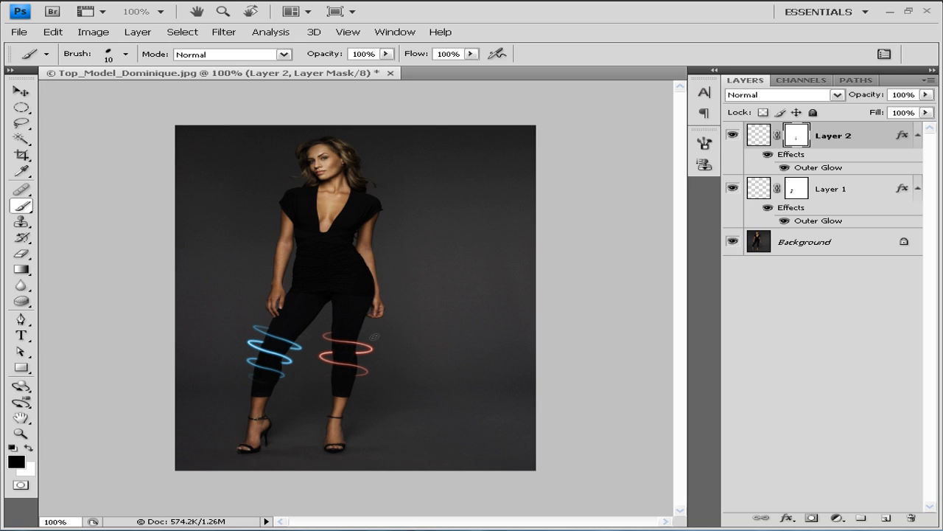
mouse_move(510, 241)
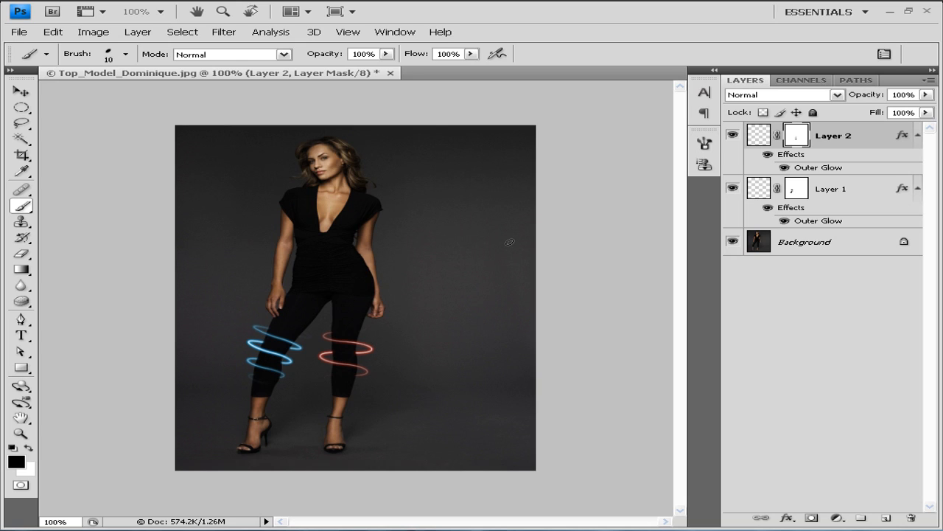